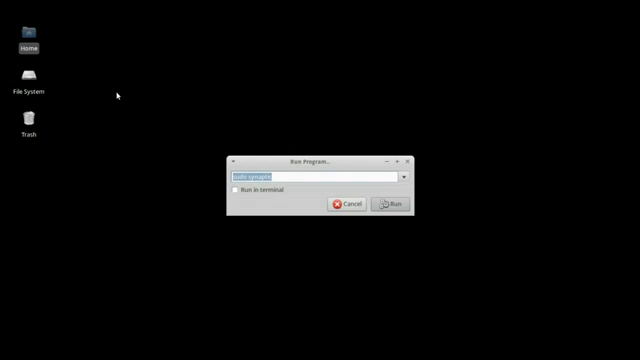
# Launch Kdenlive and advance past the Config Wizard welcome page
pyautogui.click(396, 204)
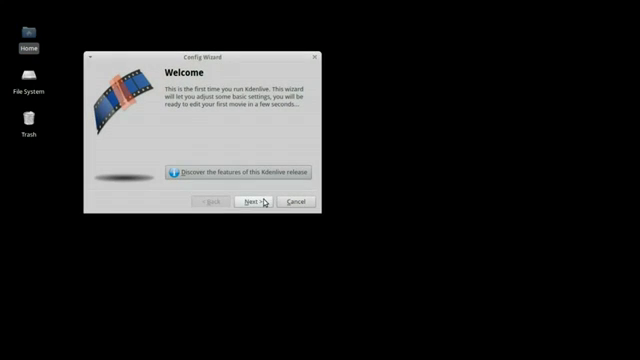
pyautogui.click(250, 204)
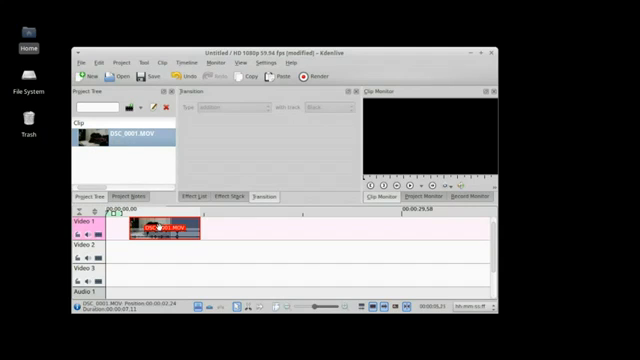
# Attempt an H.264 render and hit the unsupported video codec warning
pyautogui.click(288, 74)
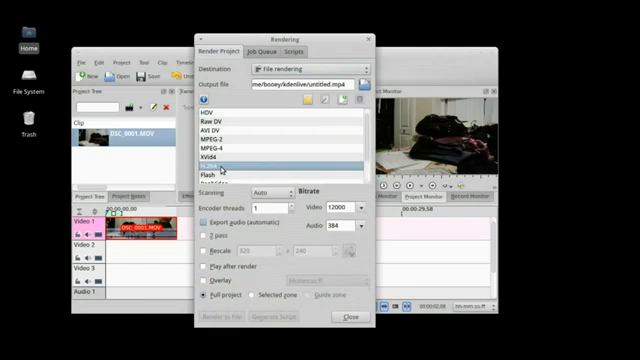
pyautogui.click(216, 156)
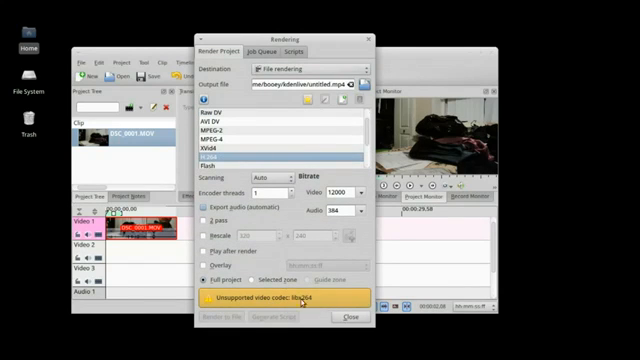
pyautogui.click(348, 316)
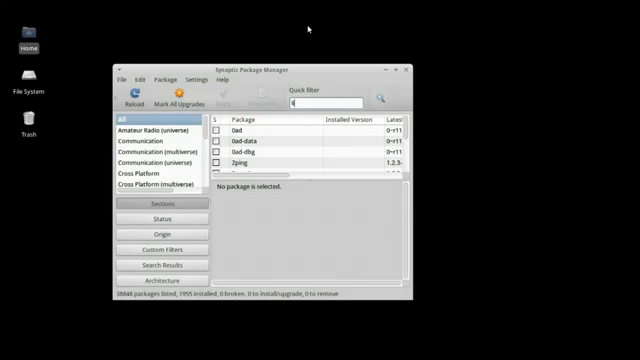
# Mark libavcodec-extra-53, libavformat-extra-53 and libavutil-extra-51 for installation and apply
pyautogui.write('libavco')
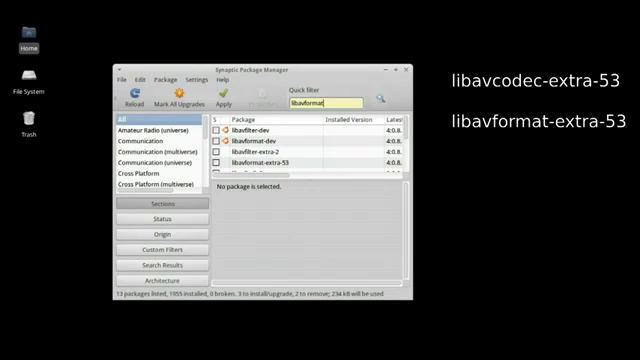
pyautogui.scroll(-3)
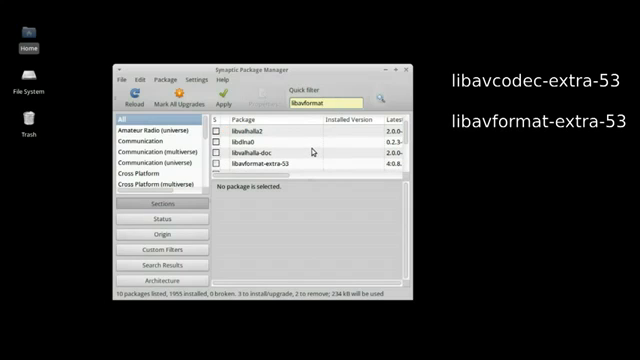
pyautogui.rightClick(280, 162)
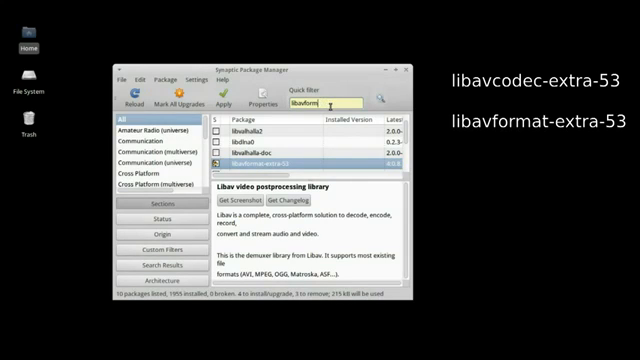
pyautogui.write('libavutil')
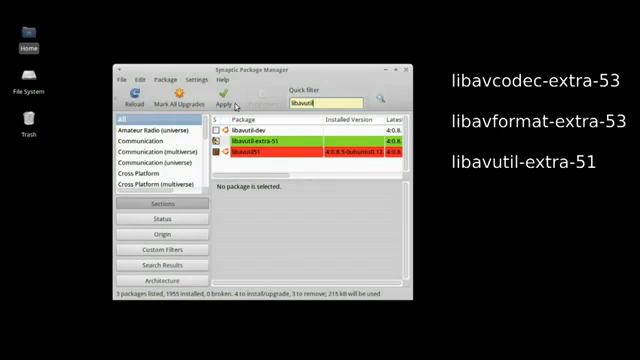
pyautogui.click(232, 102)
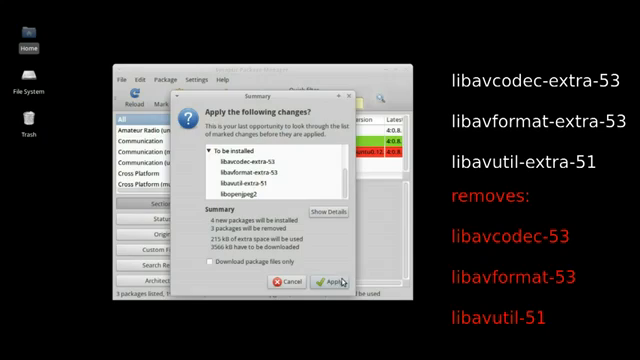
# Confirm the changes summary so the extra libav packages download and install
pyautogui.click(336, 280)
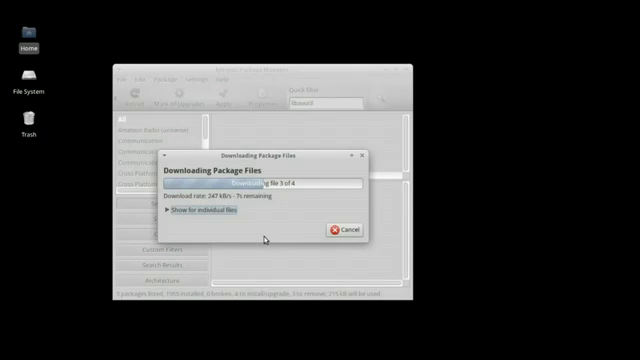
pyautogui.moveTo(260, 238)
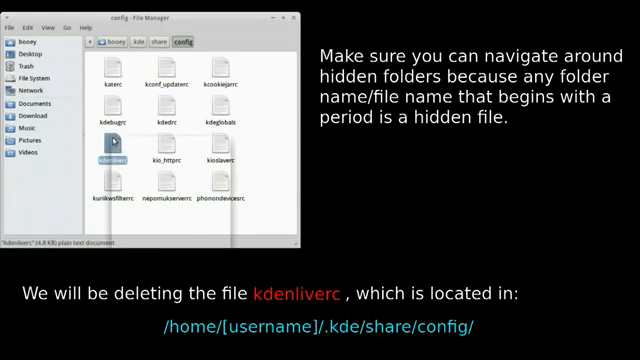
# Delete the kdenliverc settings file from ~/.kde/share/config
pyautogui.rightClick(112, 156)
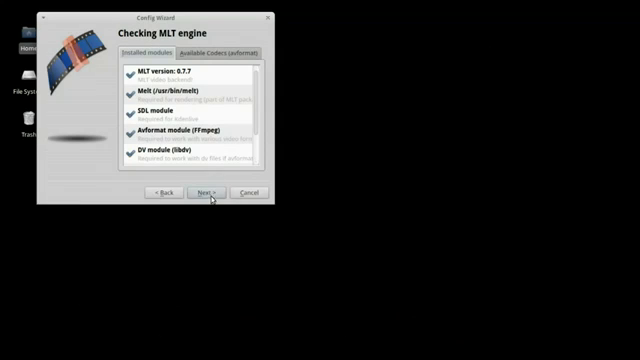
# Continue past the MLT engine check that now lists the FFmpeg avformat module
pyautogui.click(210, 192)
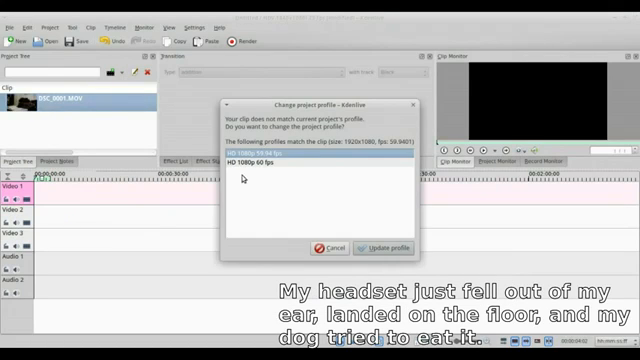
# Update the project profile to match the clip and render the H.264 video to an MP4 file
pyautogui.click(384, 248)
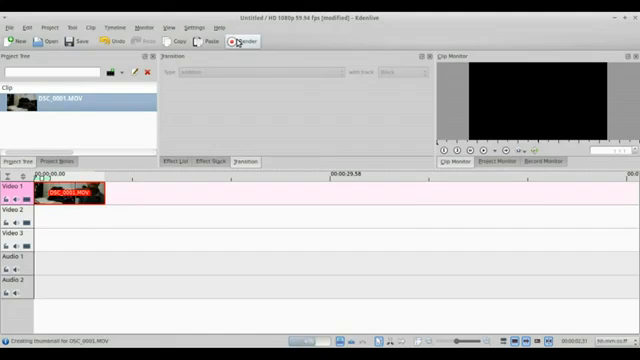
pyautogui.click(242, 42)
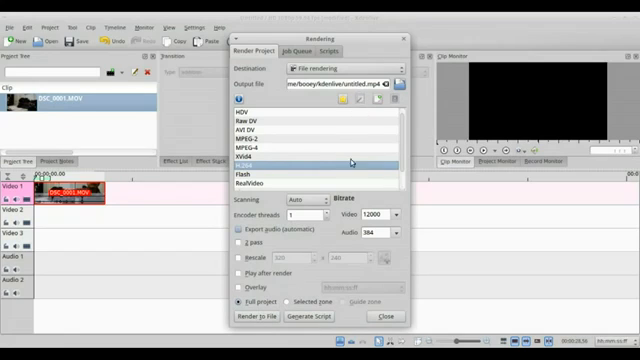
pyautogui.click(252, 316)
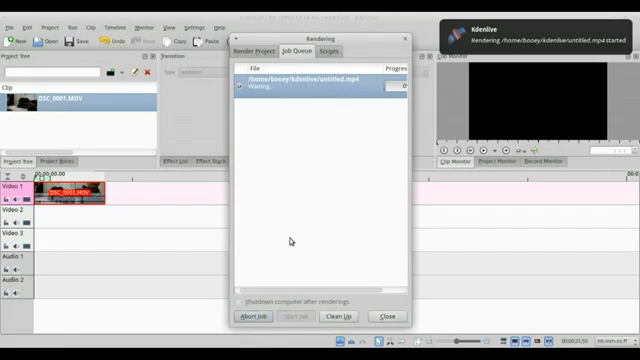